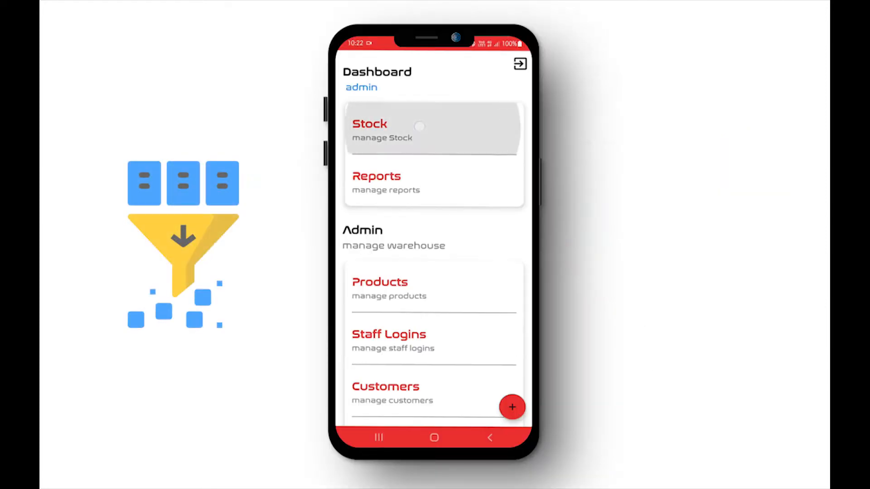
- Open Stock and select Soyabean as the commodity, showing 2291 Kgs
click(419, 128)
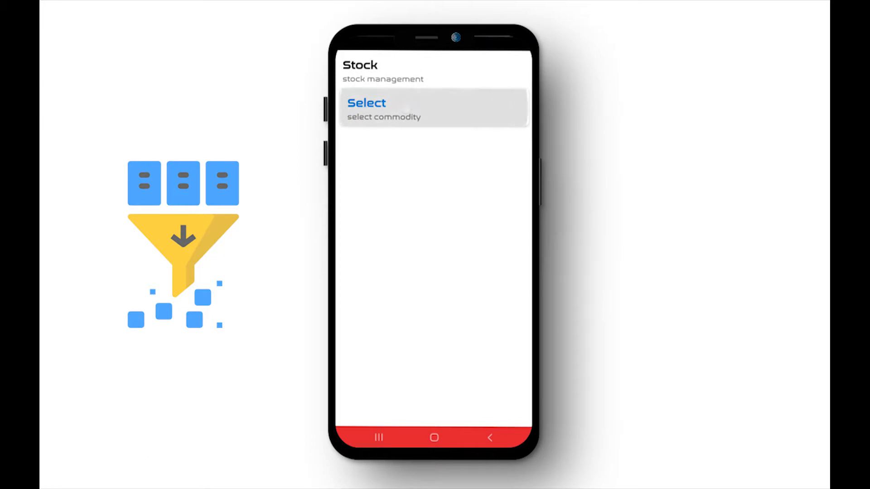
click(384, 109)
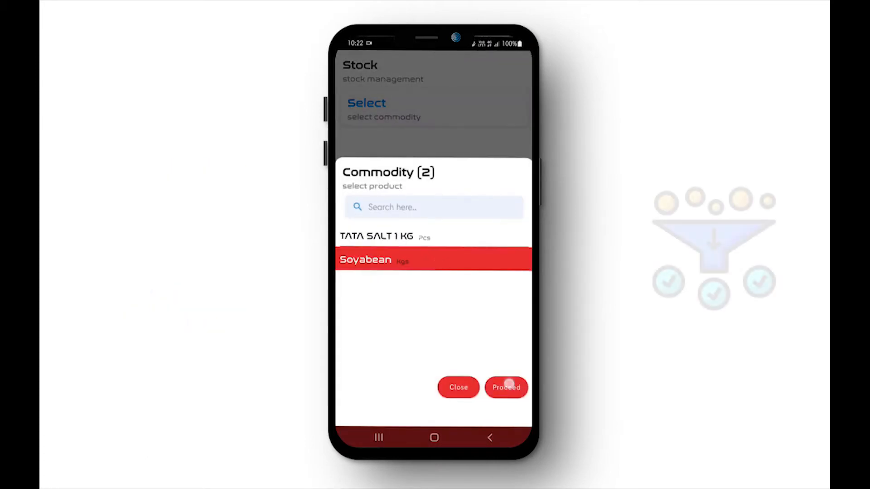
click(506, 387)
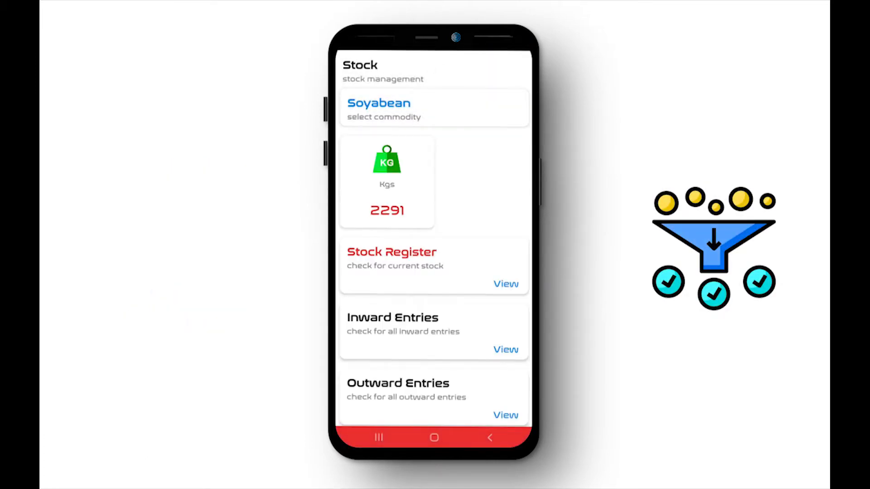
- Sort Soyabean's inward entries by Ascending Qnt, then Descending Qnt, and return to the dashboard
click(505, 350)
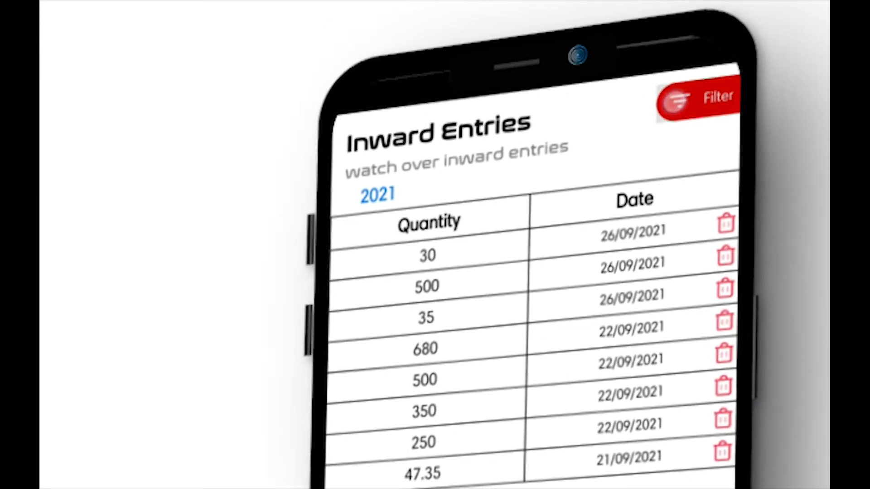
click(699, 97)
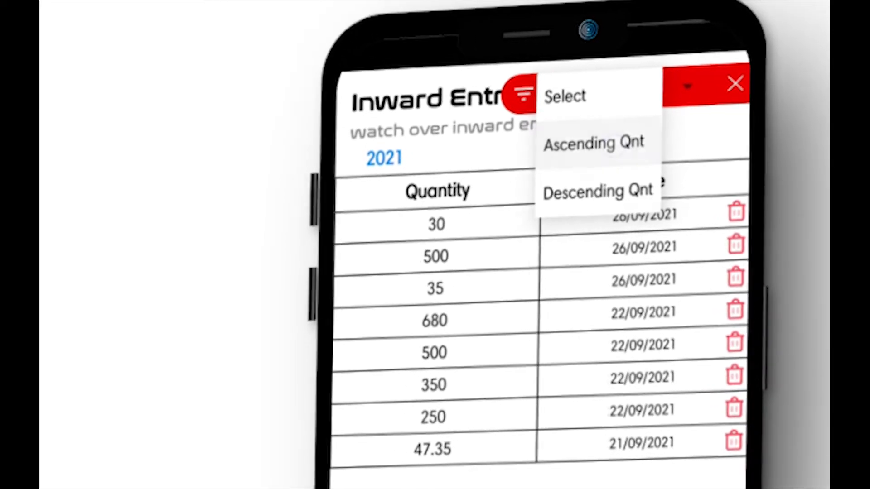
click(594, 142)
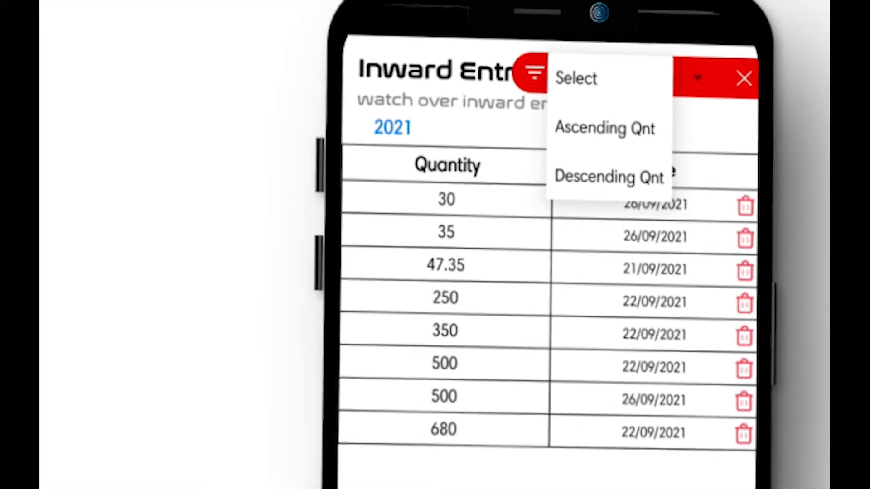
click(610, 177)
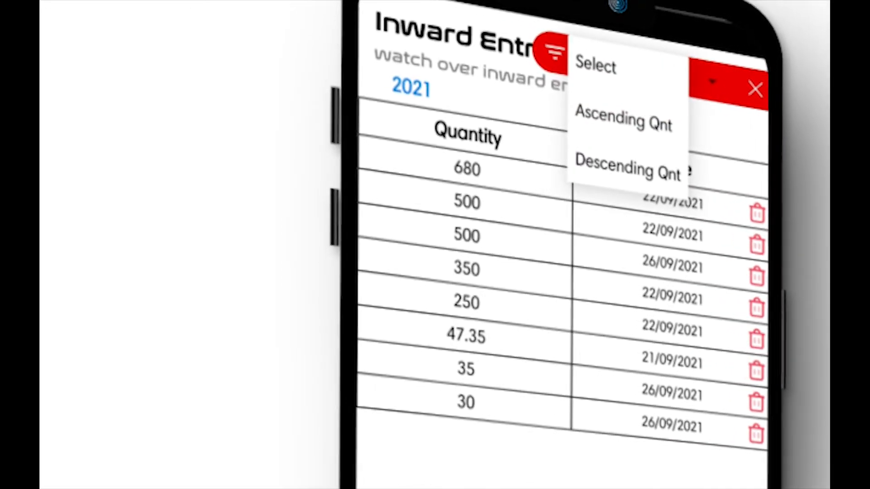
click(622, 169)
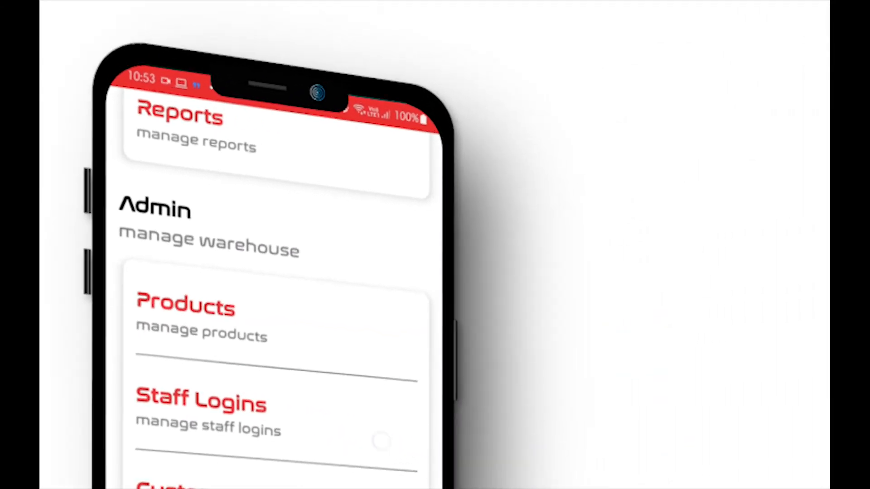
- Open Staff Logins and choose Sort by Name from the filter dropdown
click(200, 402)
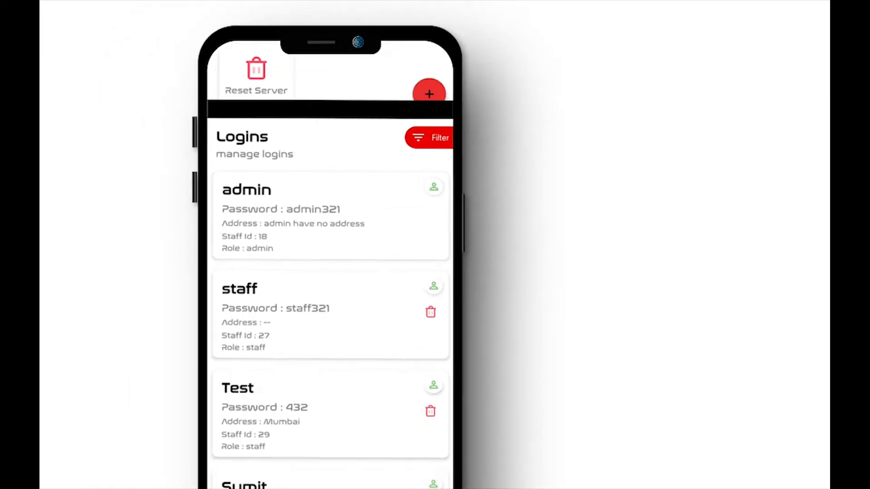
scroll(down, 3)
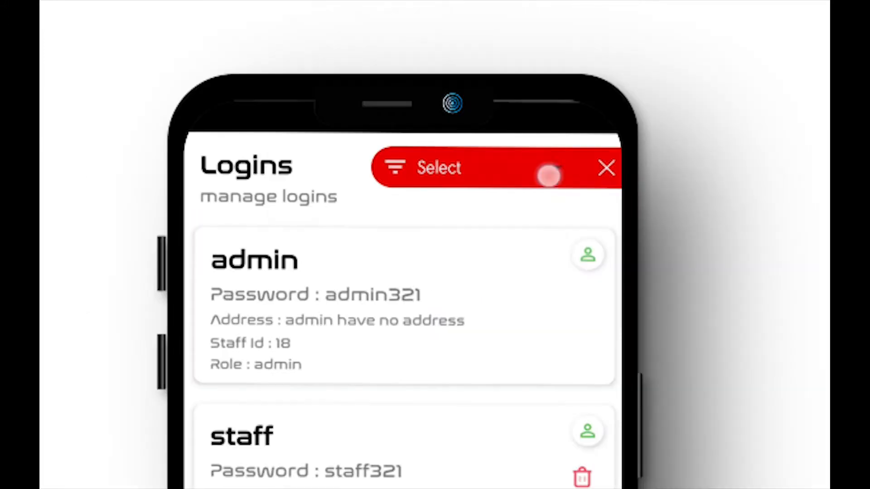
click(438, 168)
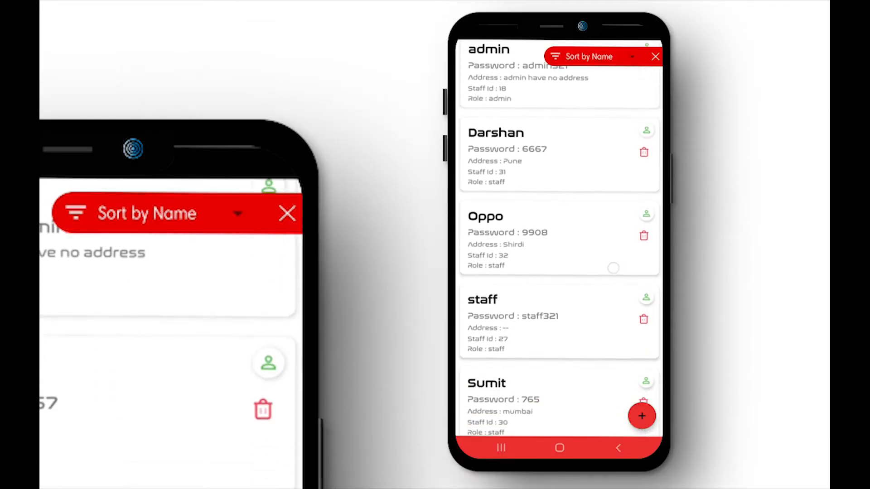
- Choose Sort by ID ASC from the Logins filter dropdown
scroll(down, 3)
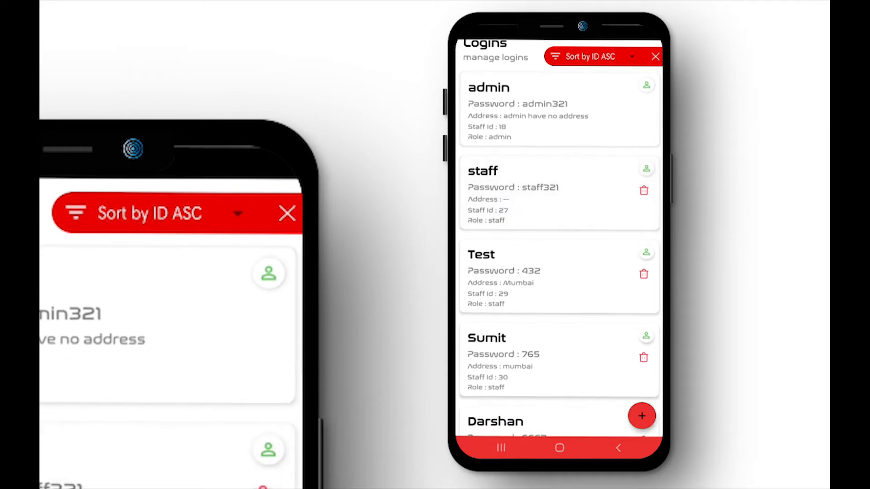
- Choose Sort by ID DSC and scroll through the reordered staff logins
scroll(down, 3)
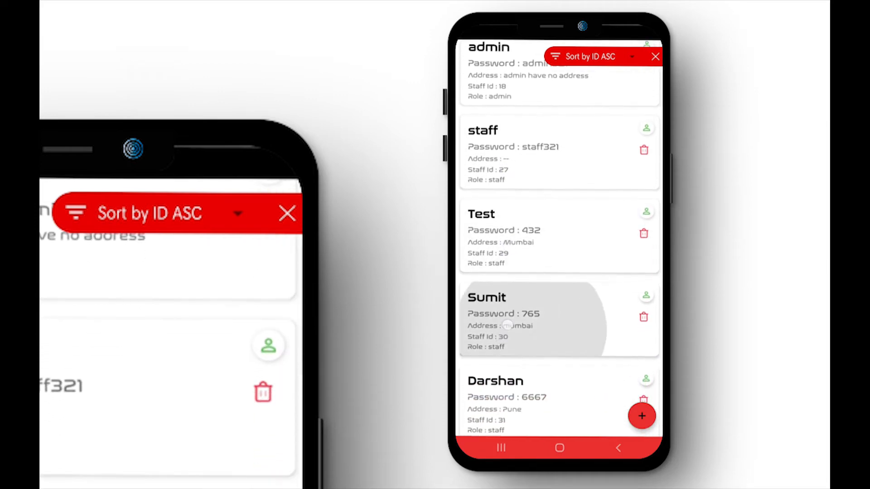
scroll(down, 3)
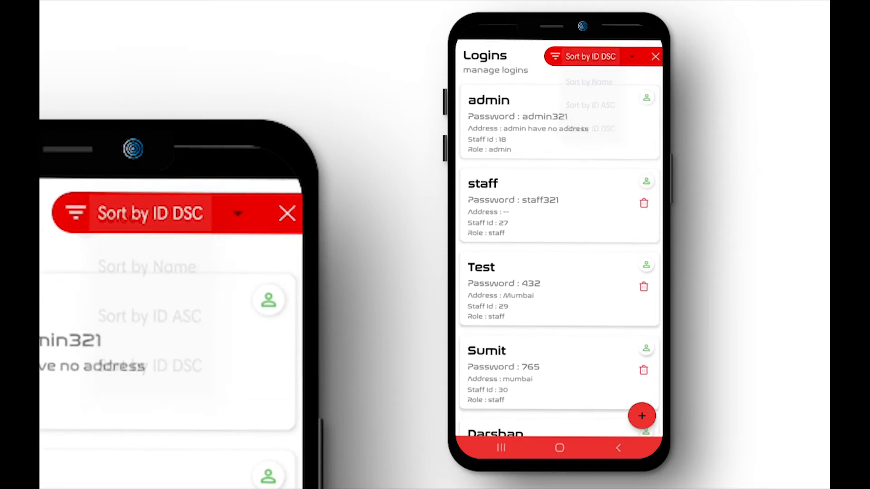
scroll(down, 3)
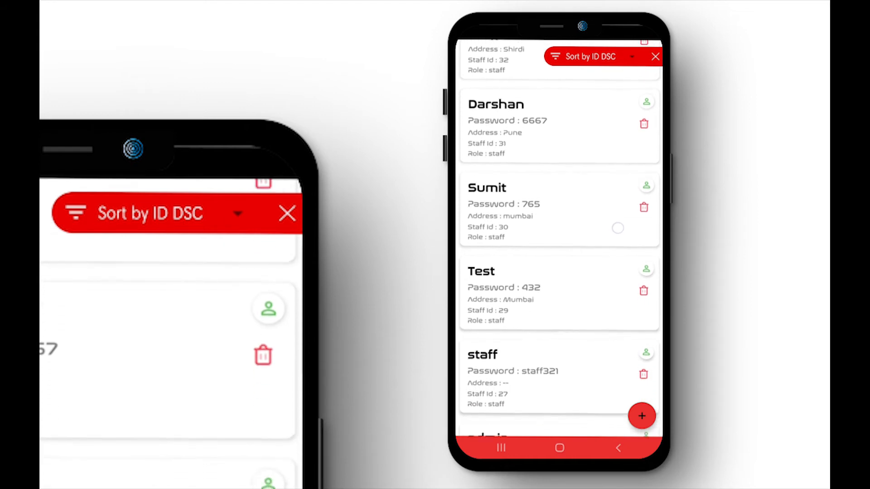
scroll(down, 3)
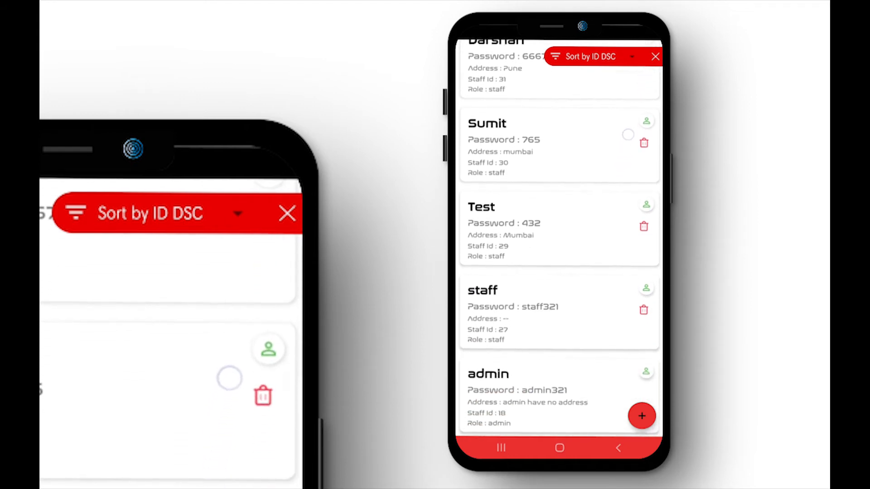
scroll(down, 3)
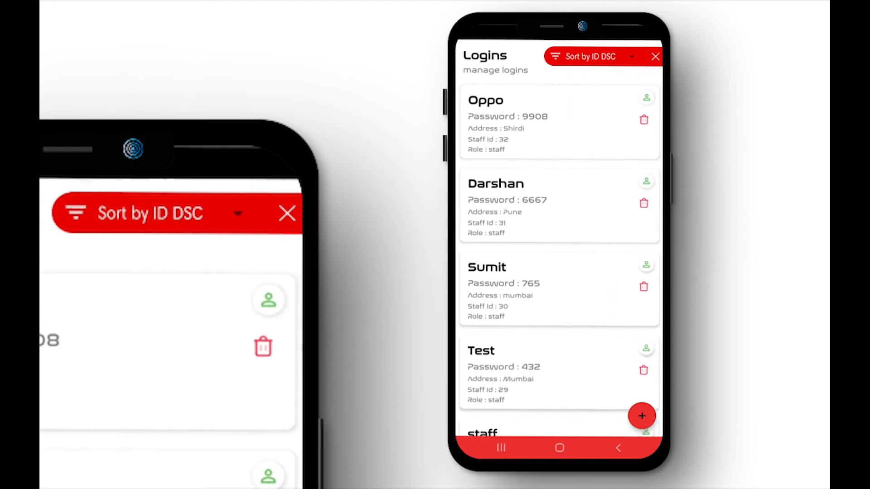